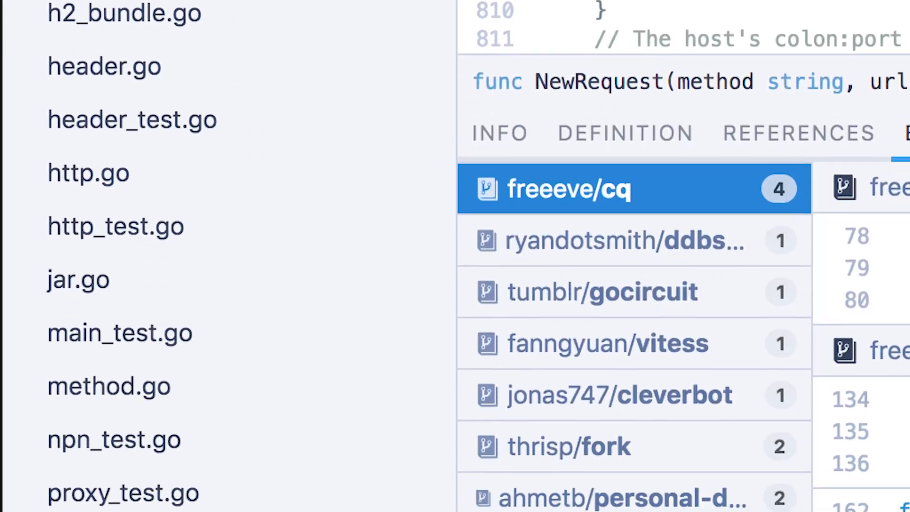
# Open the NewRequest hover tooltip showing its documentation beside the source code
pyautogui.click(99, 54)
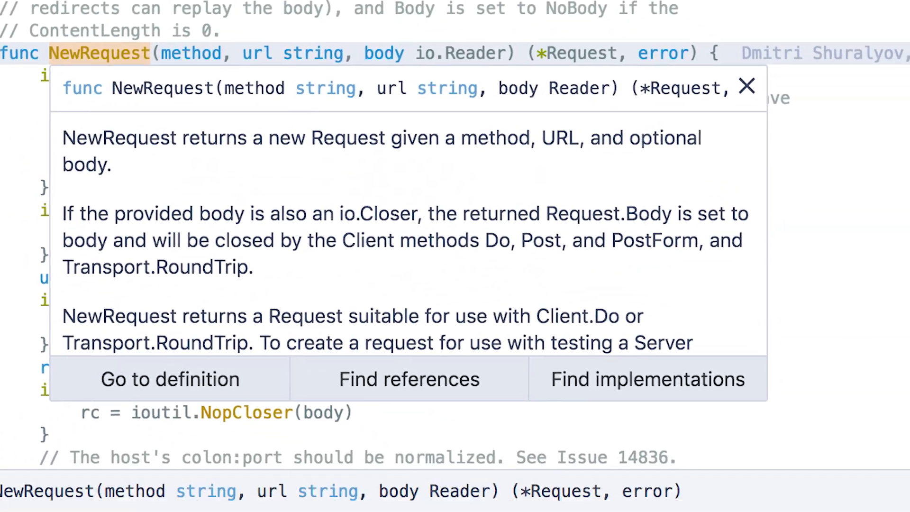
pyautogui.click(409, 380)
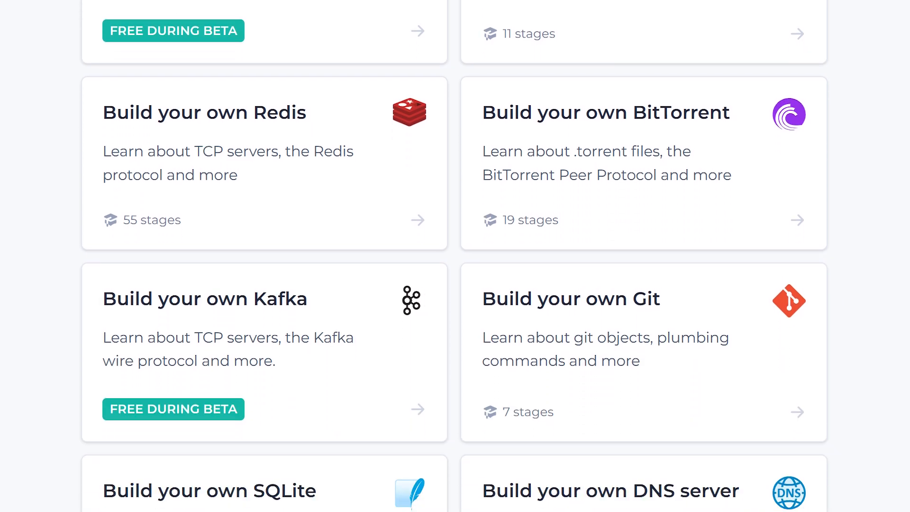
# Scroll the CodeCrafters catalog from the Redis, Kafka and Git challenges to the language tracks
pyautogui.scroll(3)
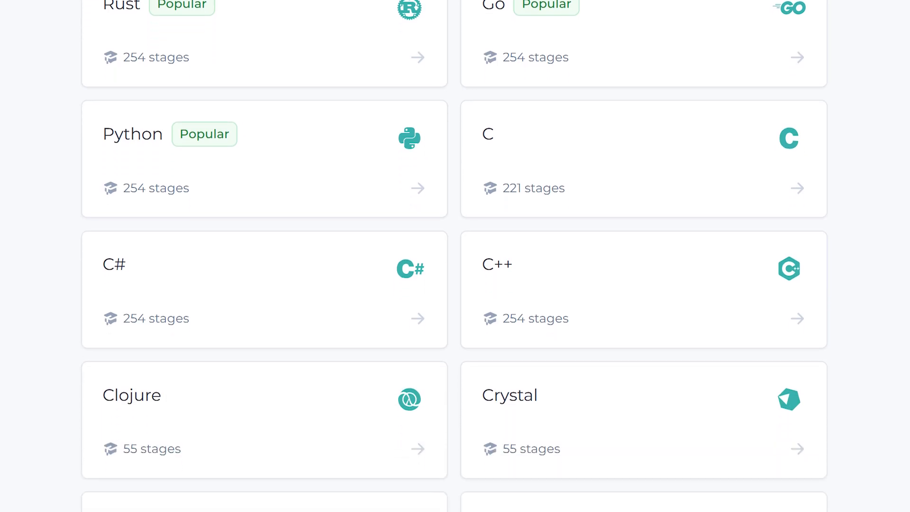
pyautogui.scroll(-3)
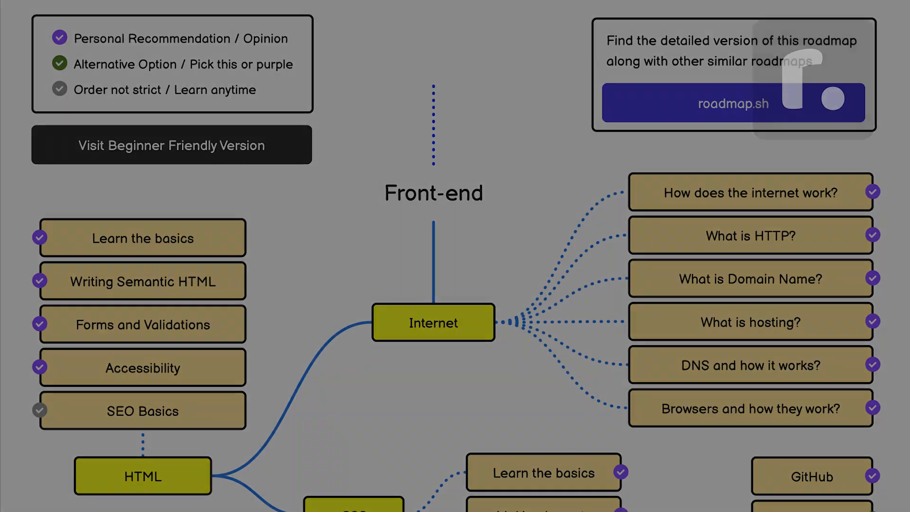
# Scroll the Front-end roadmap down to JavaScript, frameworks, SSR, GraphQL and PWAs
pyautogui.scroll(-3)
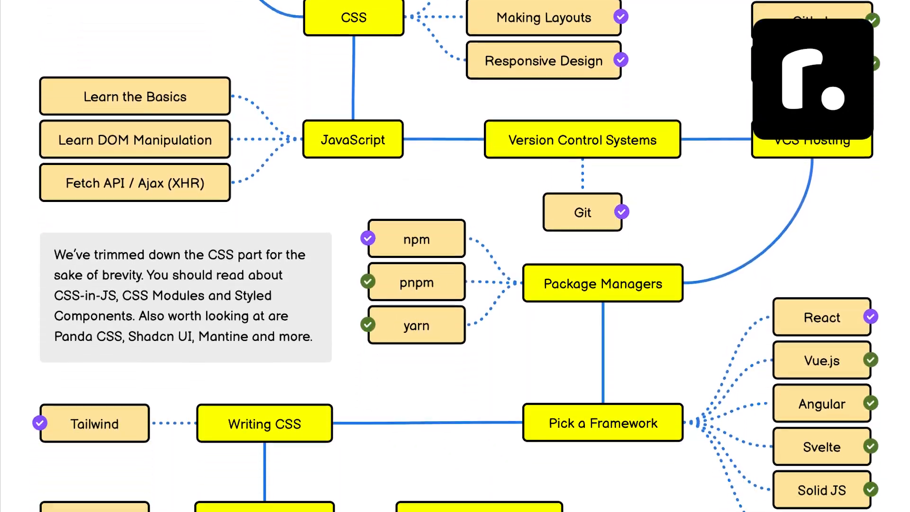
pyautogui.scroll(-3)
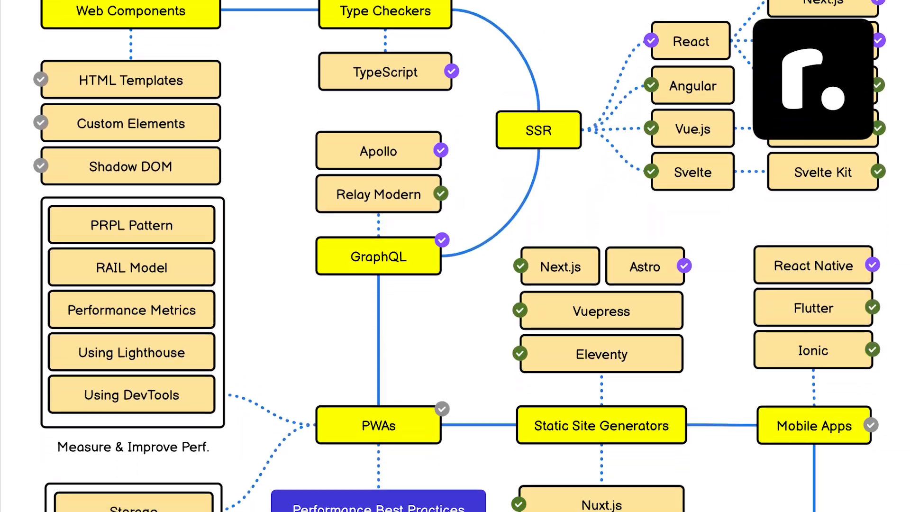